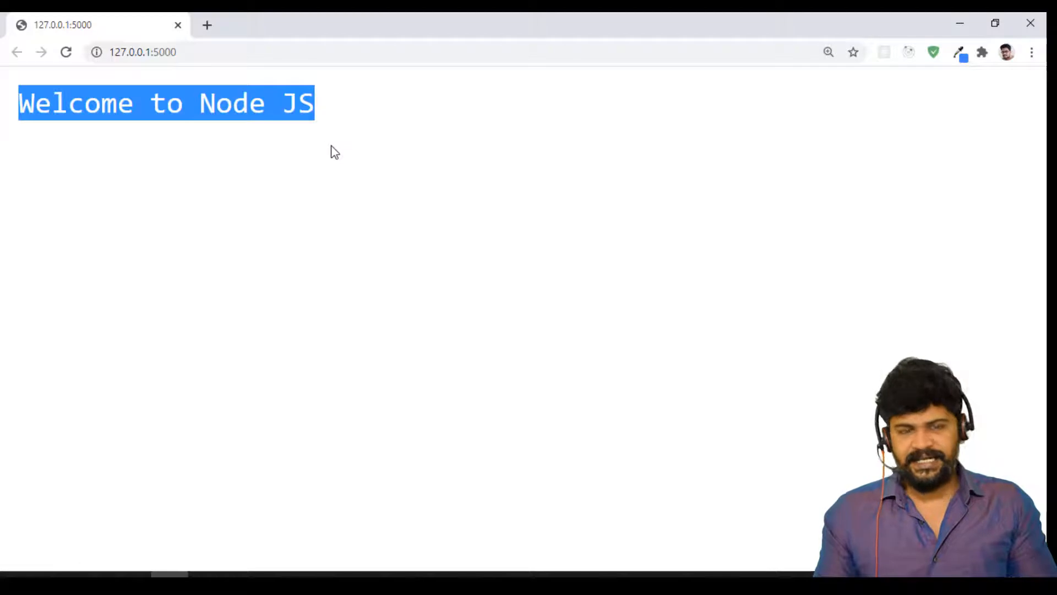
mouse_move(206, 162)
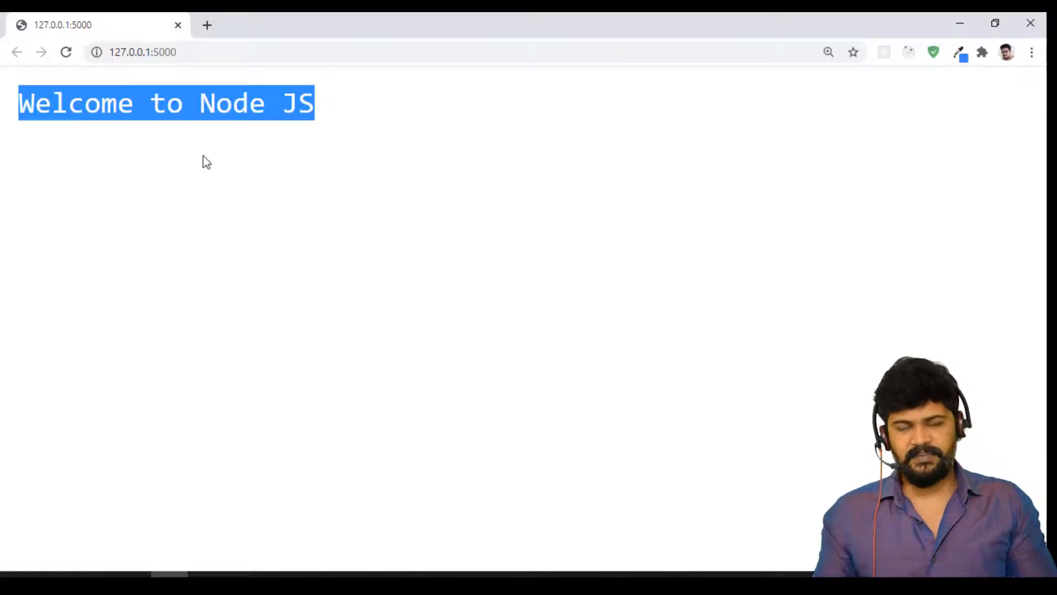
Change the response.end string to the template literal <h2>Welcome to Node JS</h2>
click(445, 370)
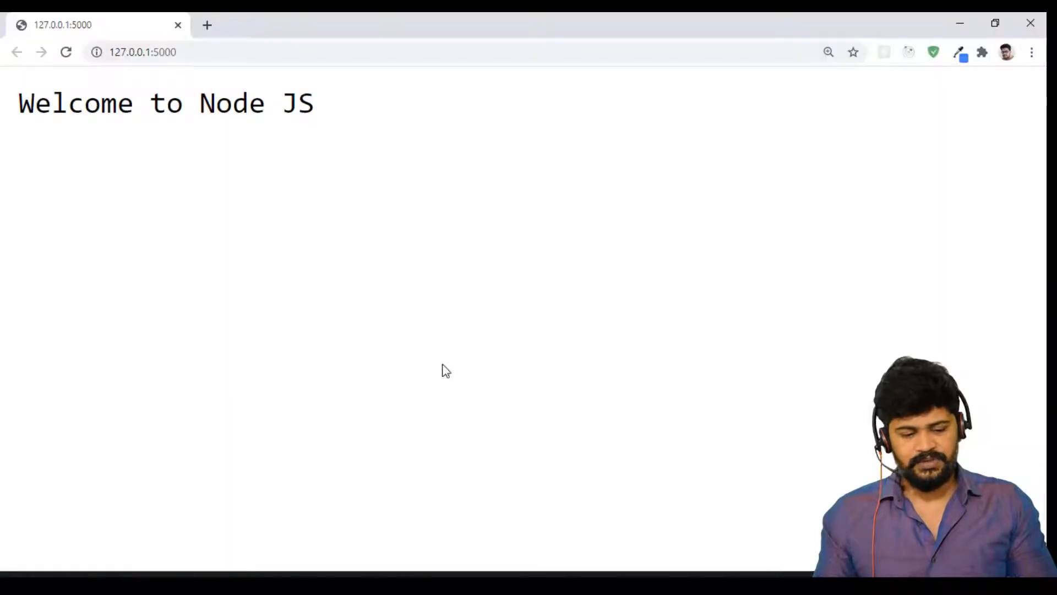
click(142, 52)
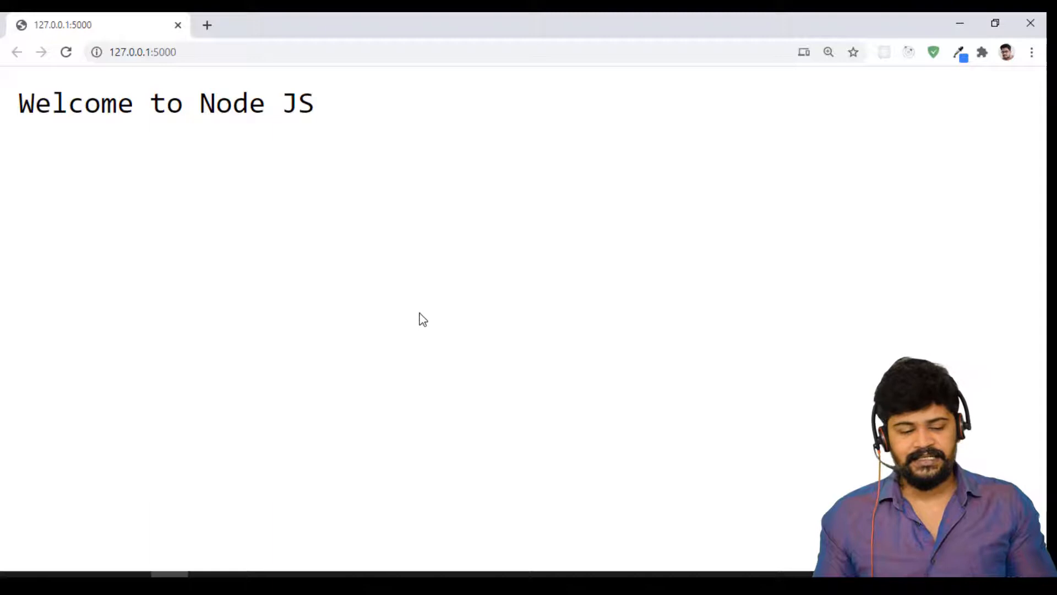
mouse_move(326, 127)
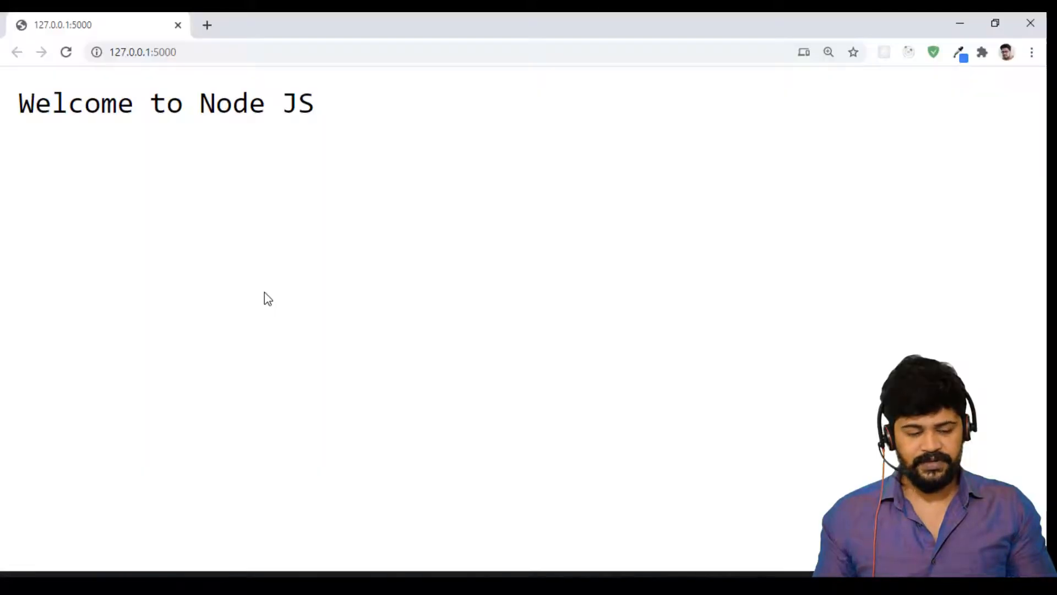
click(142, 52)
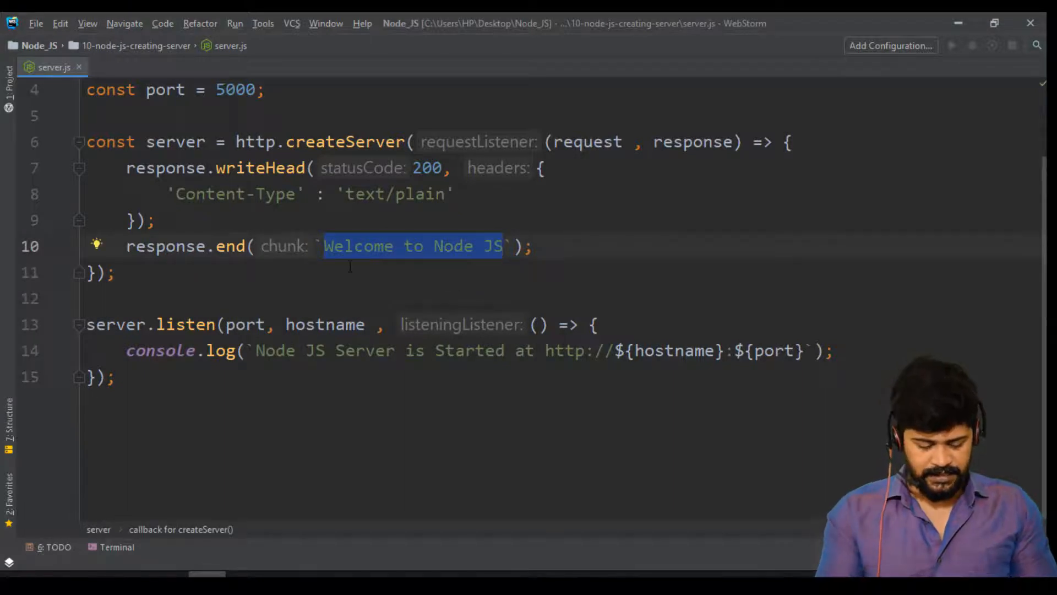
text(<h2>)
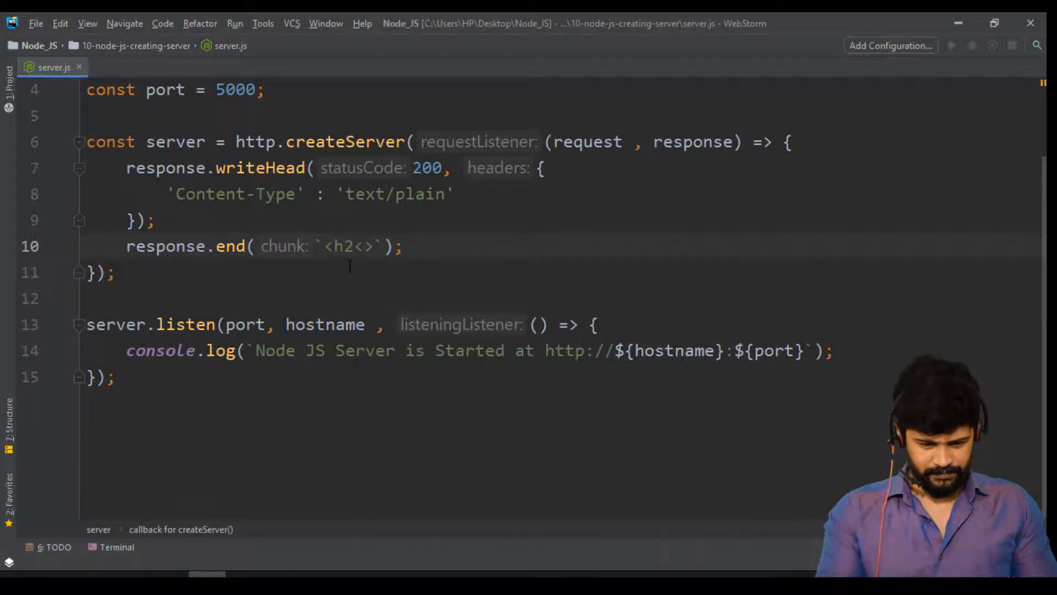
text(</h2>)
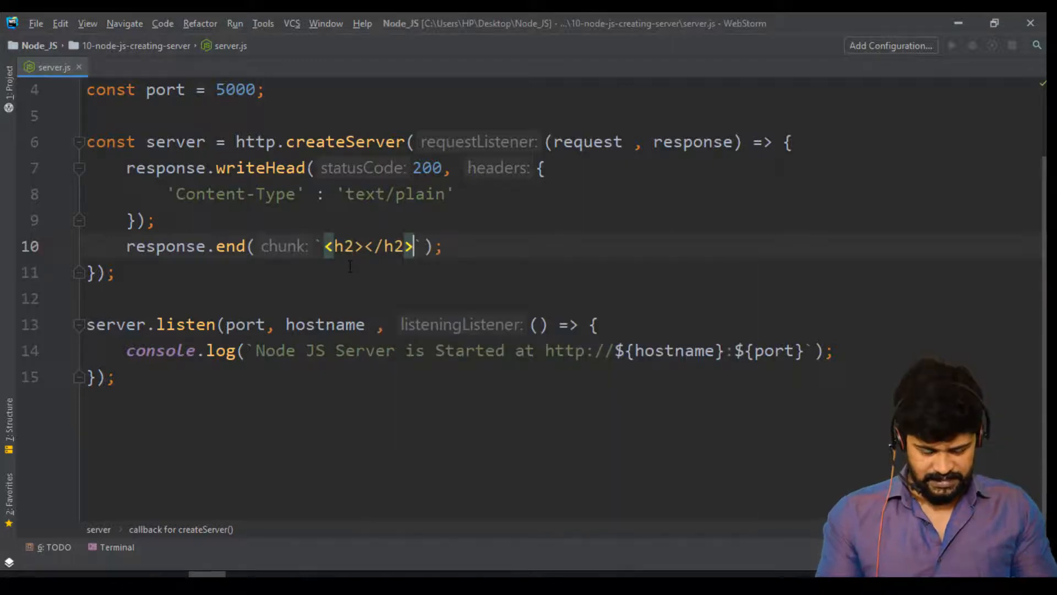
text(Wel)
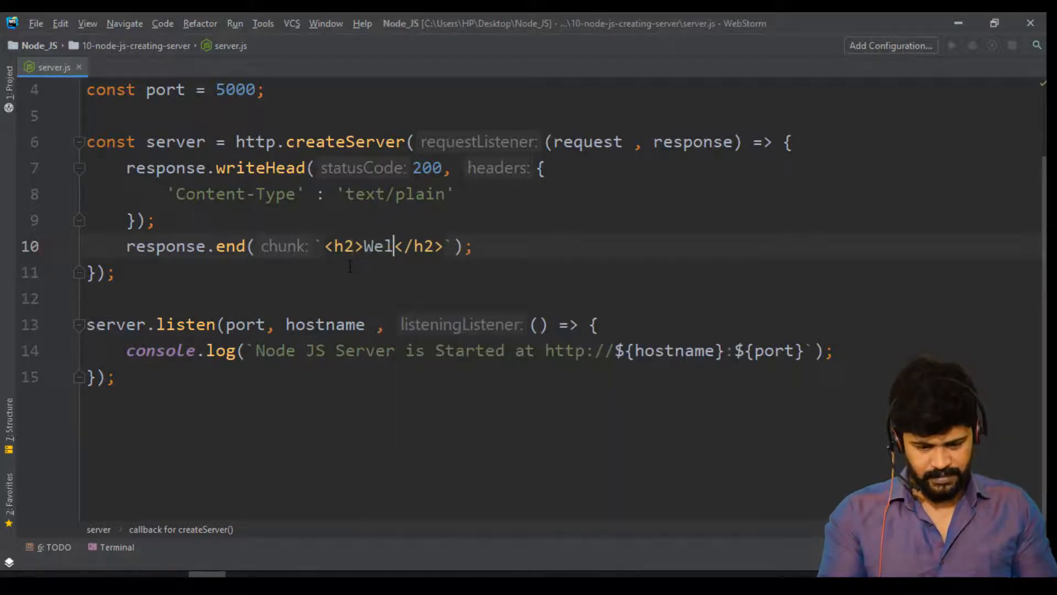
text(come to Node JS)
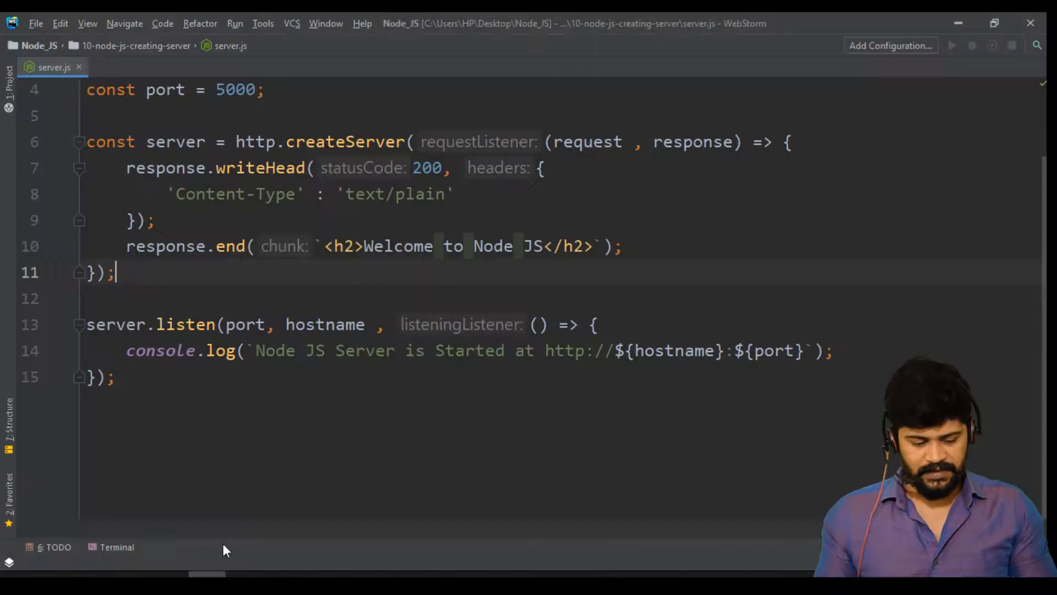
click(110, 547)
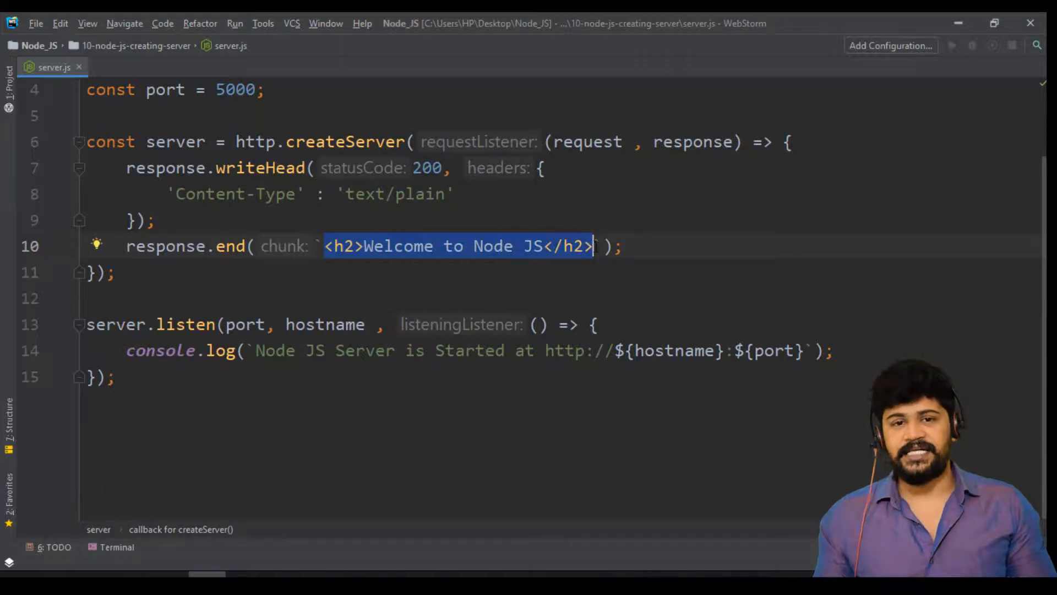
mouse_move(564, 246)
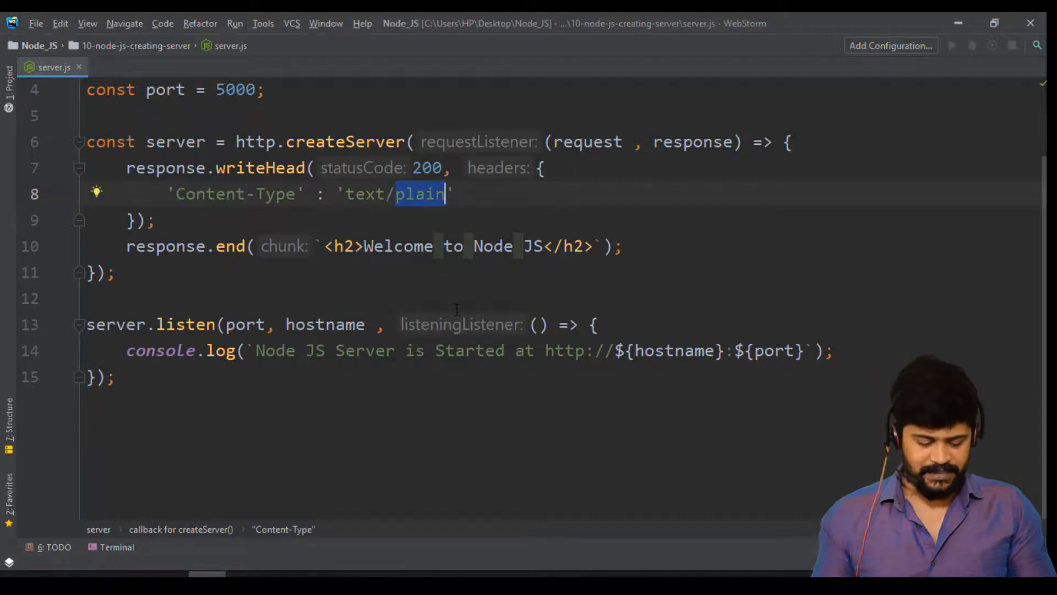
Set the Content-Type header to text/html so the h2 tags render instead of showing literally
text(html)
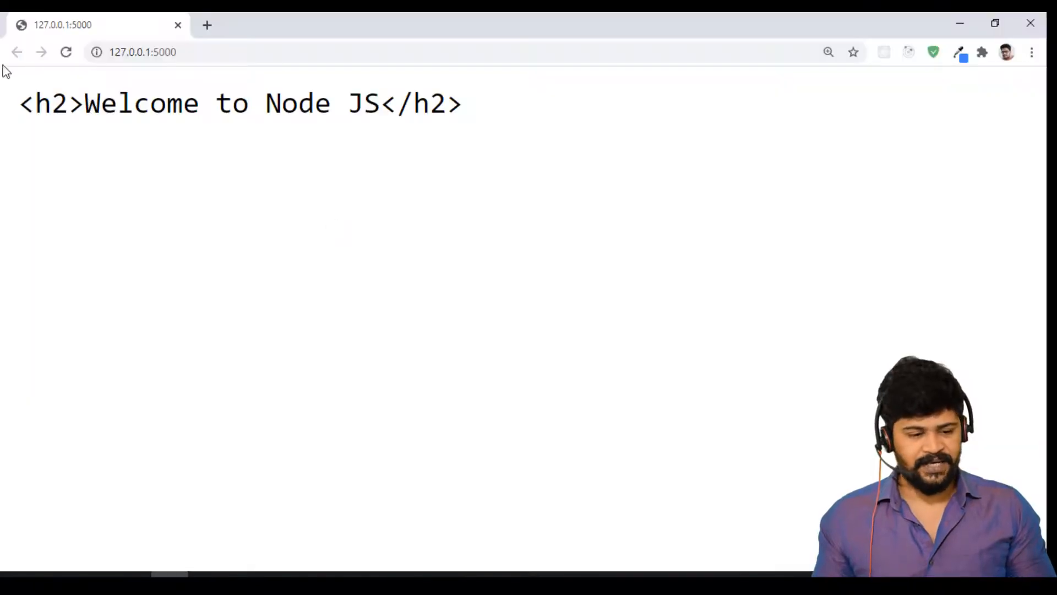
click(65, 51)
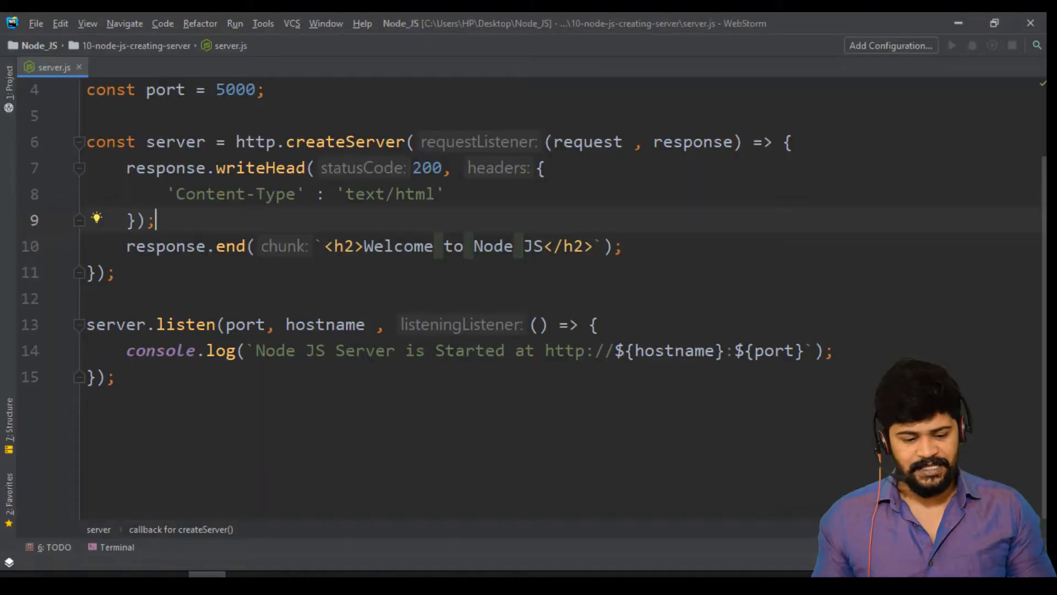
Add style="color: blueviolet" to the h2, picking blueviolet from the color completion
text(style="")
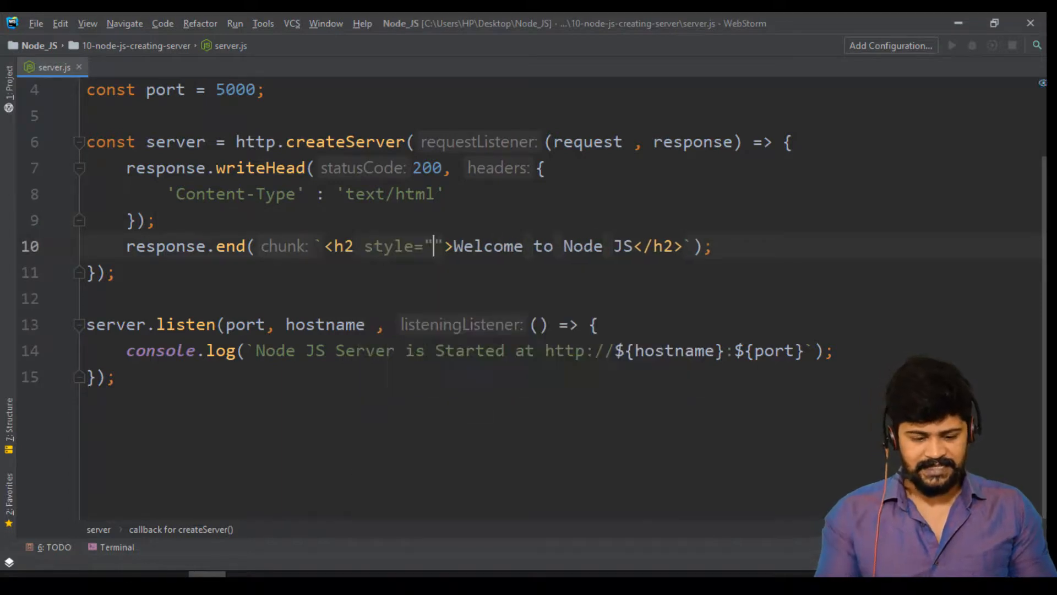
text(color:)
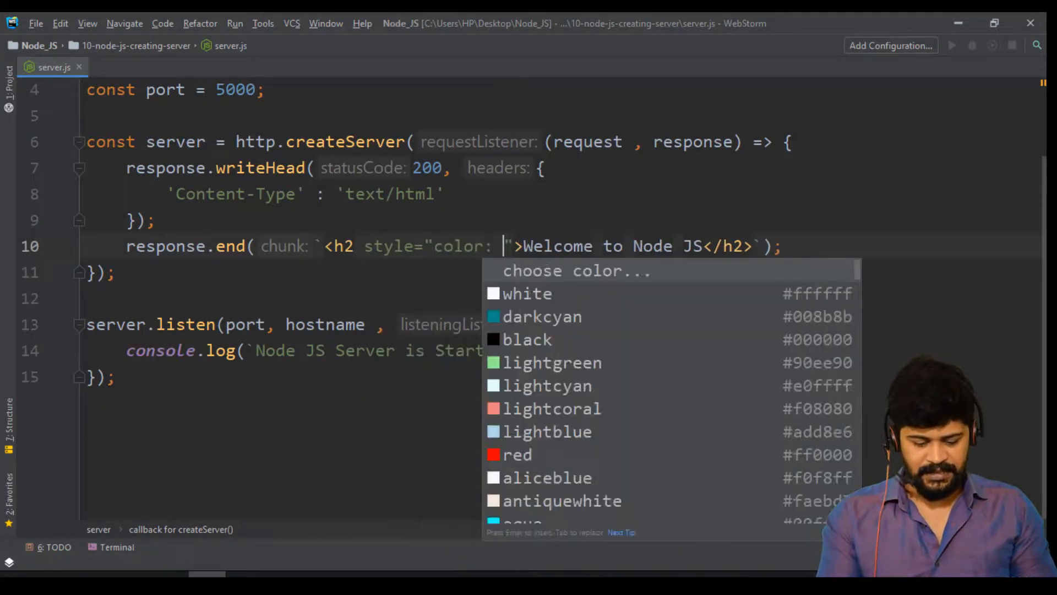
click(518, 455)
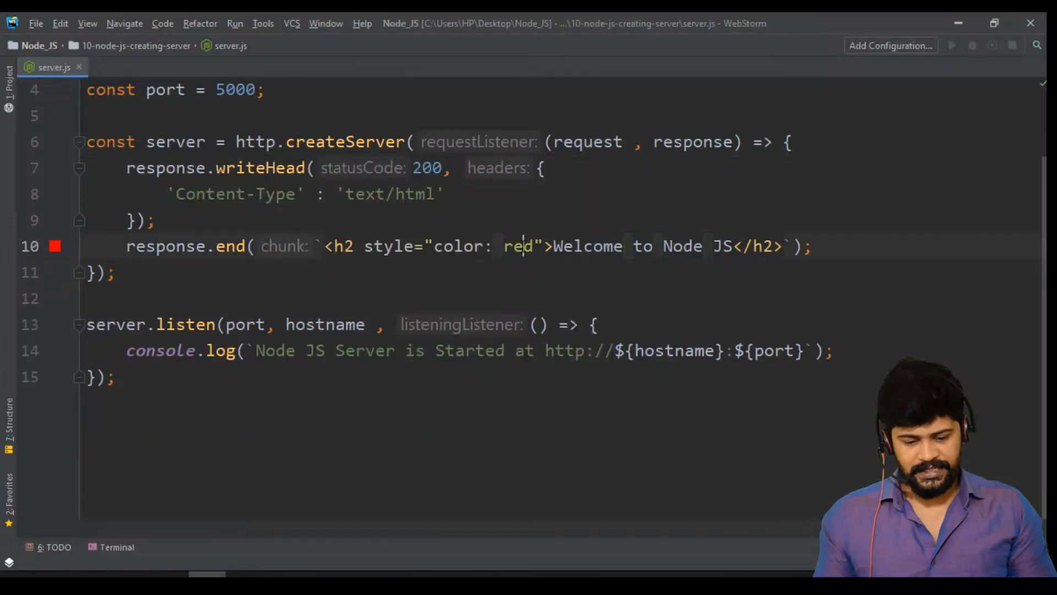
text(blueviolet)
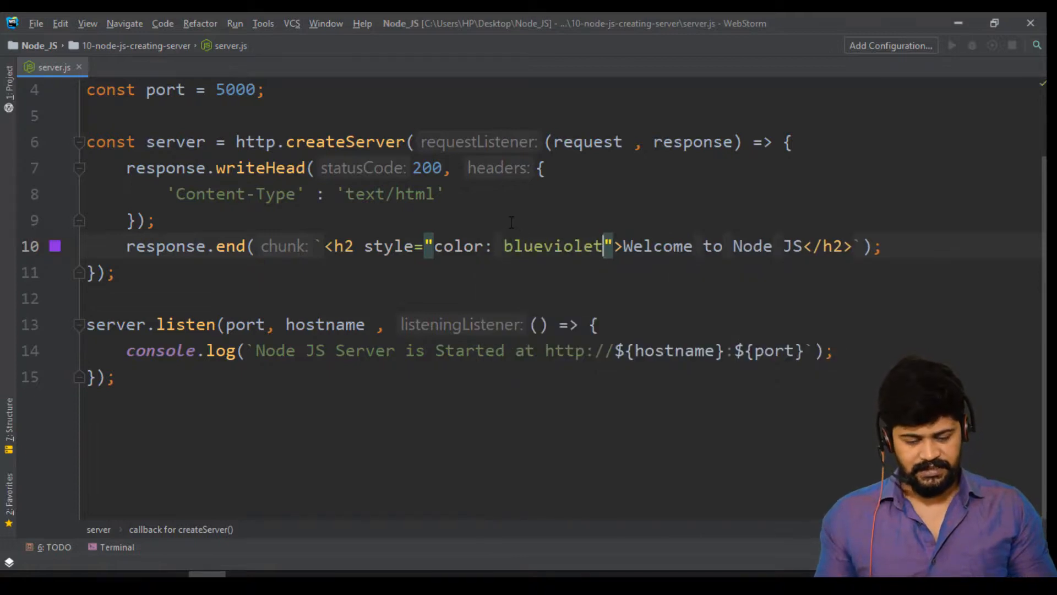
click(115, 547)
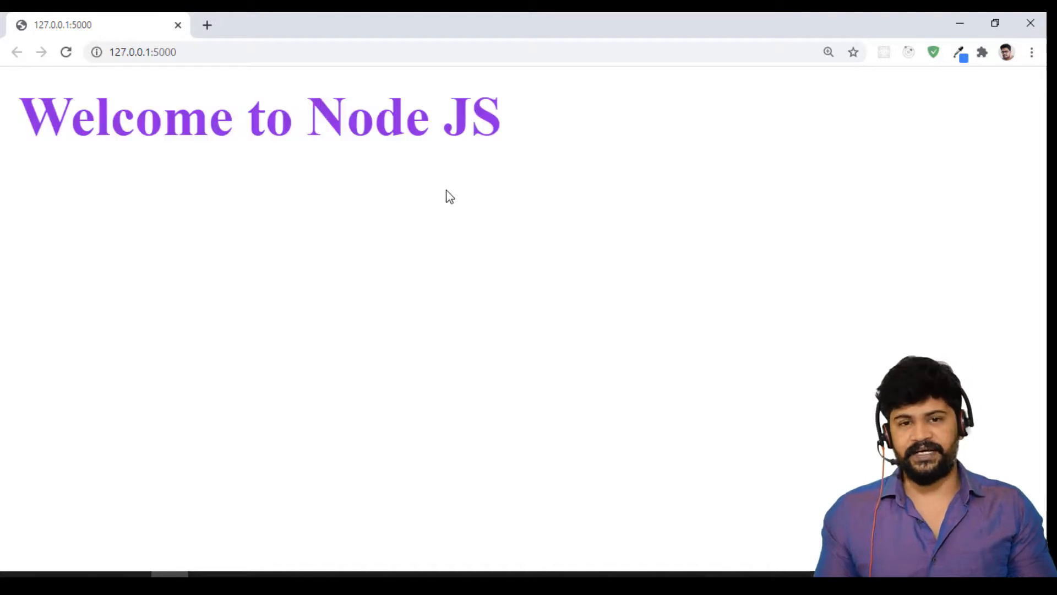
mouse_move(432, 209)
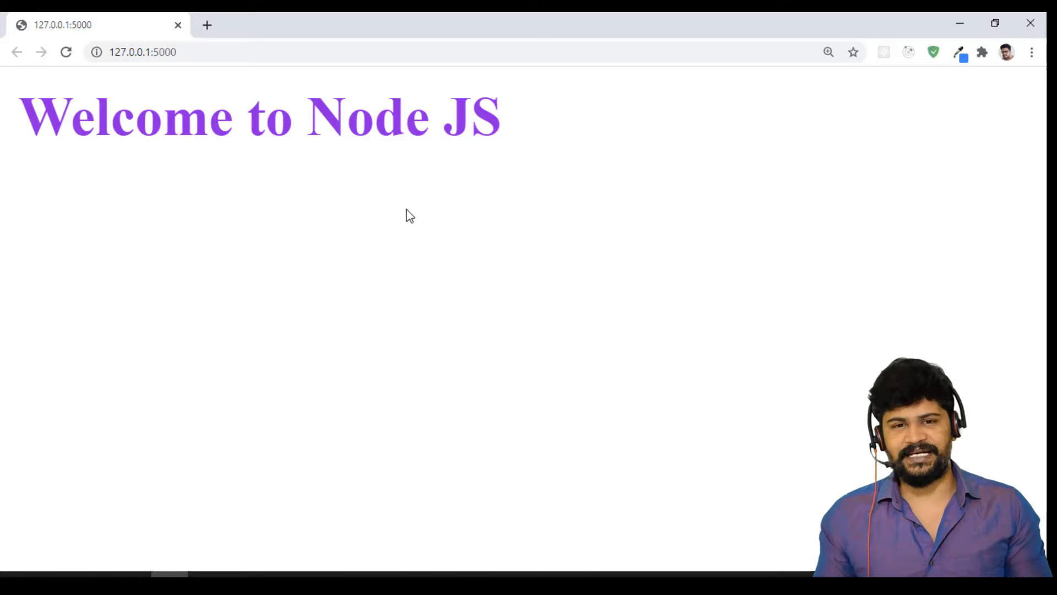
mouse_move(393, 209)
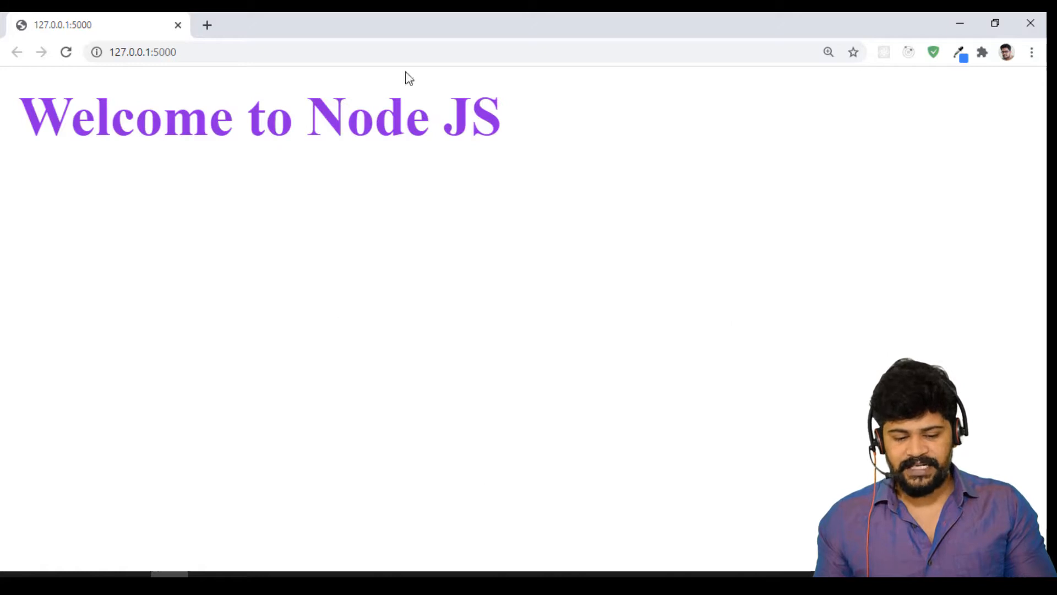
mouse_move(524, 211)
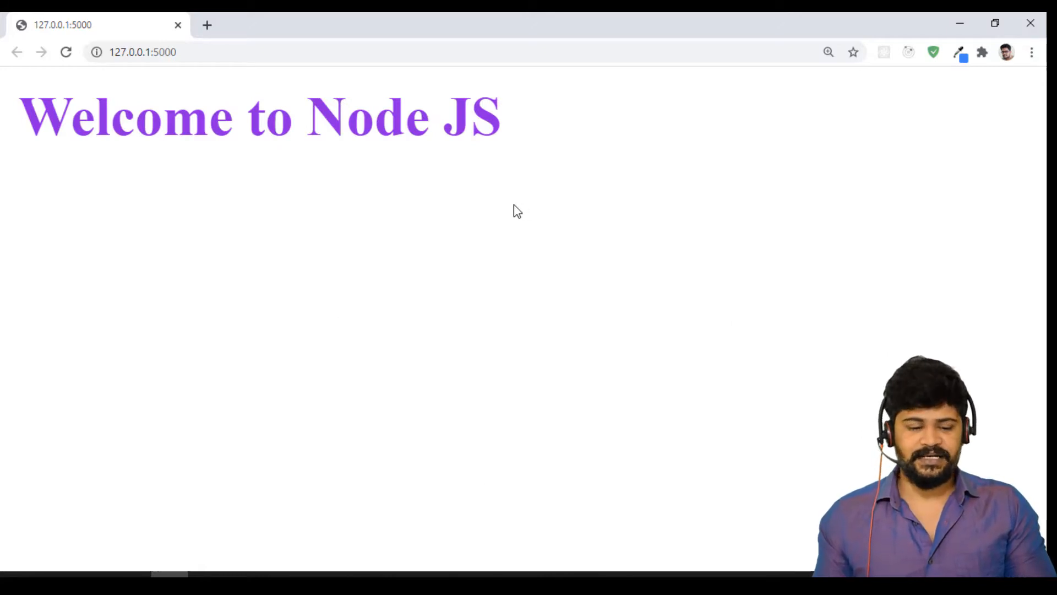
mouse_move(563, 235)
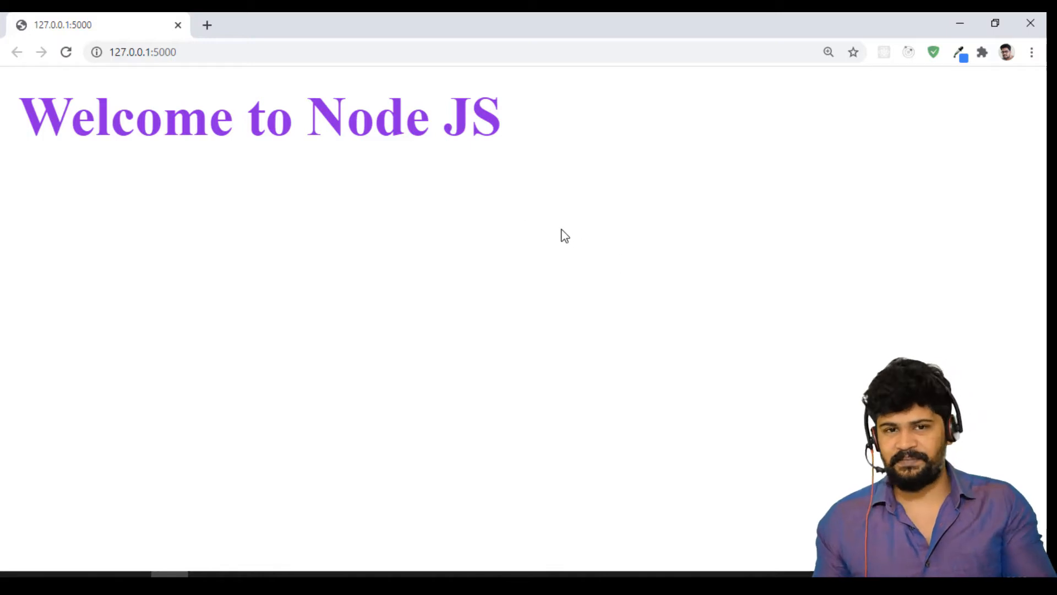